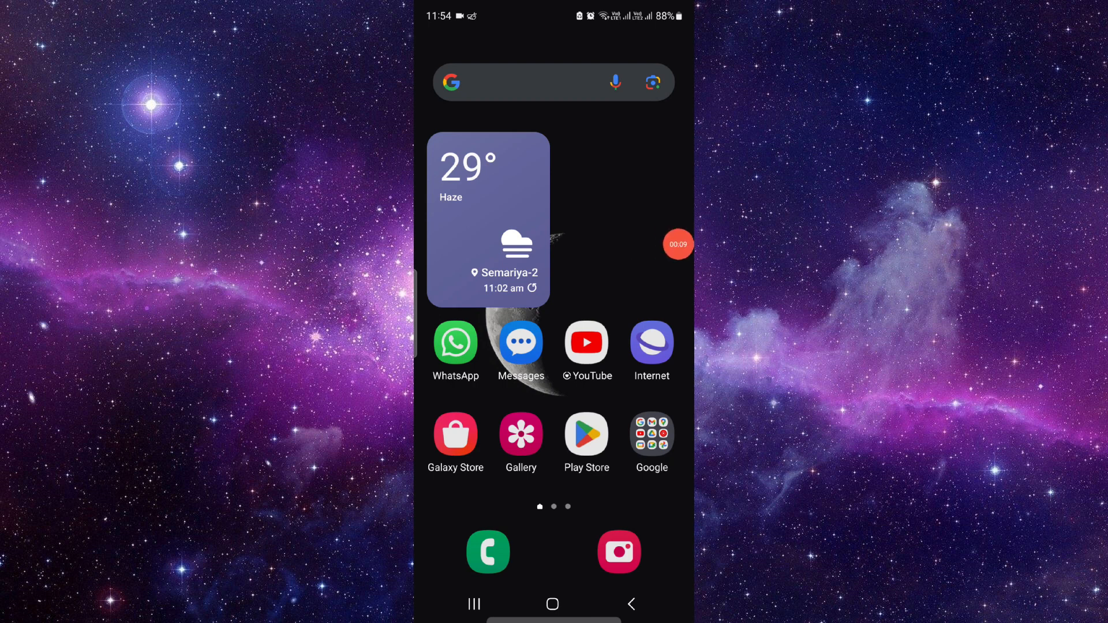
Search the phone's apps for "do" and launch DoorDash from the results
click(522, 82)
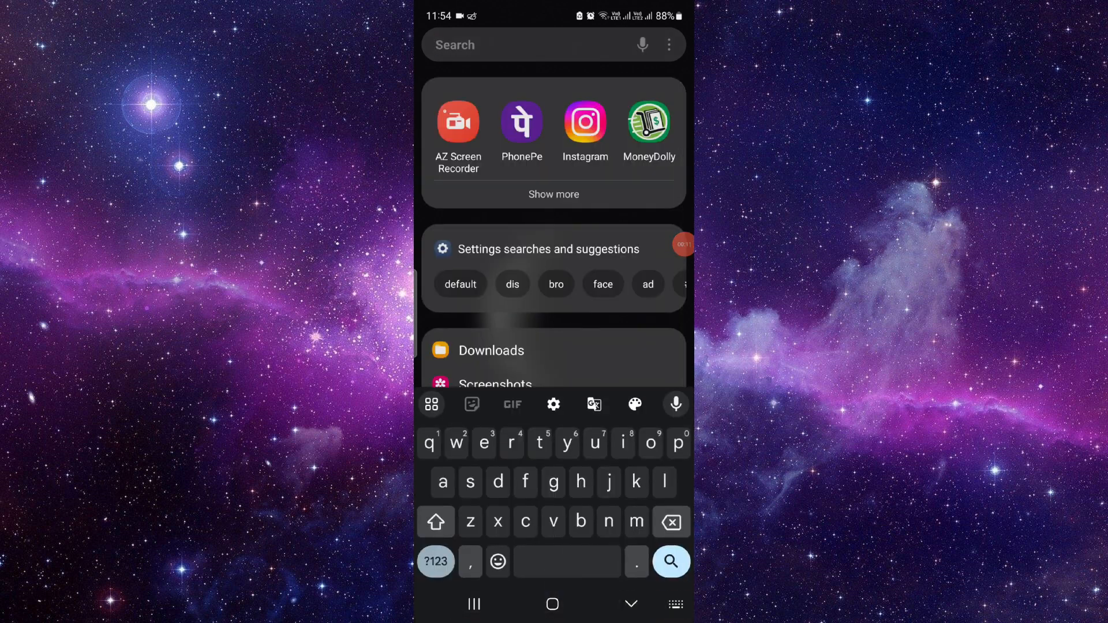
text(do)
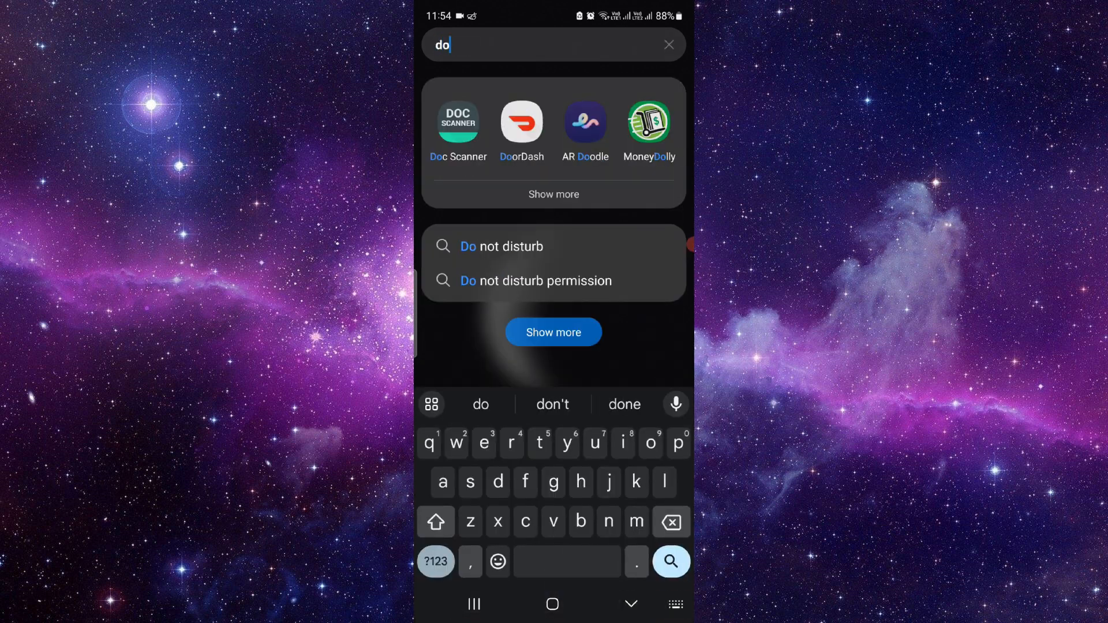
click(521, 118)
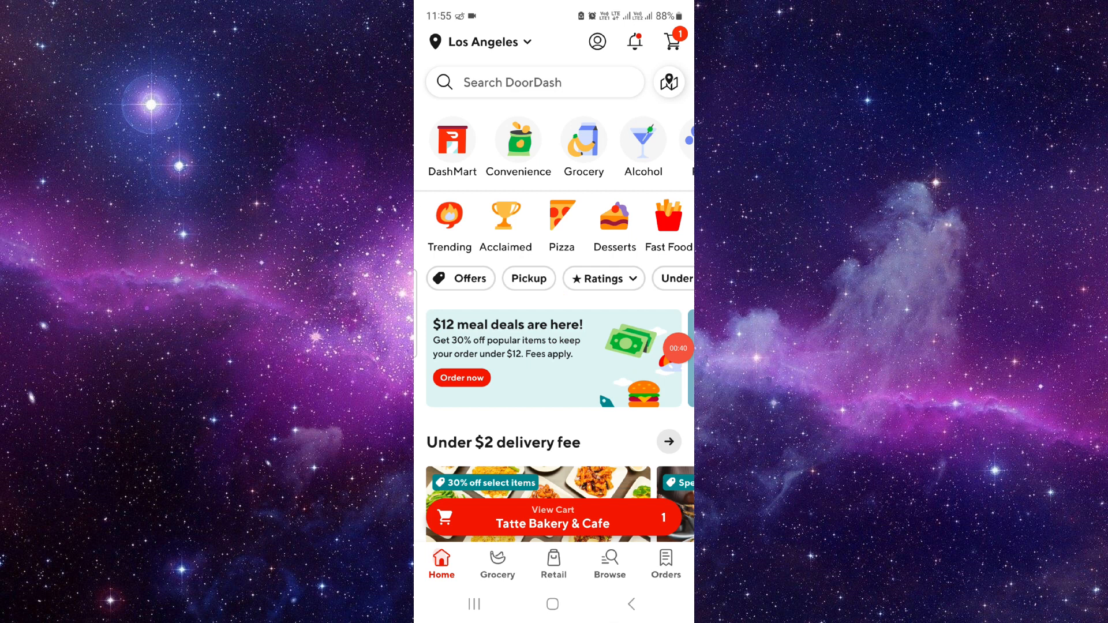
Switch DoorDash to the Orders tab, which lists no recent orders
click(664, 563)
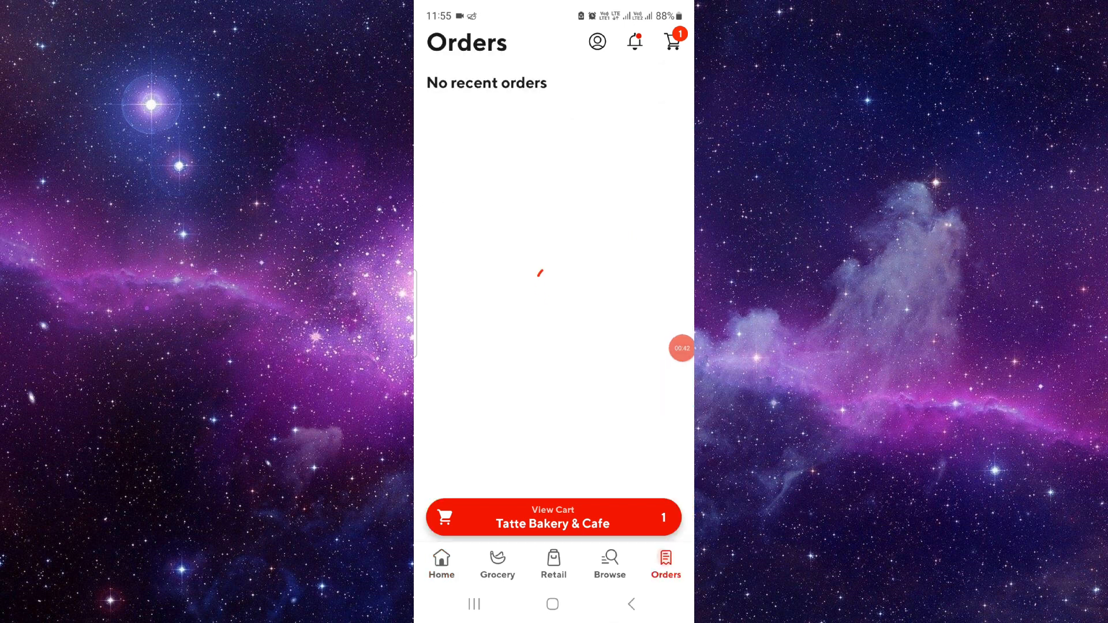